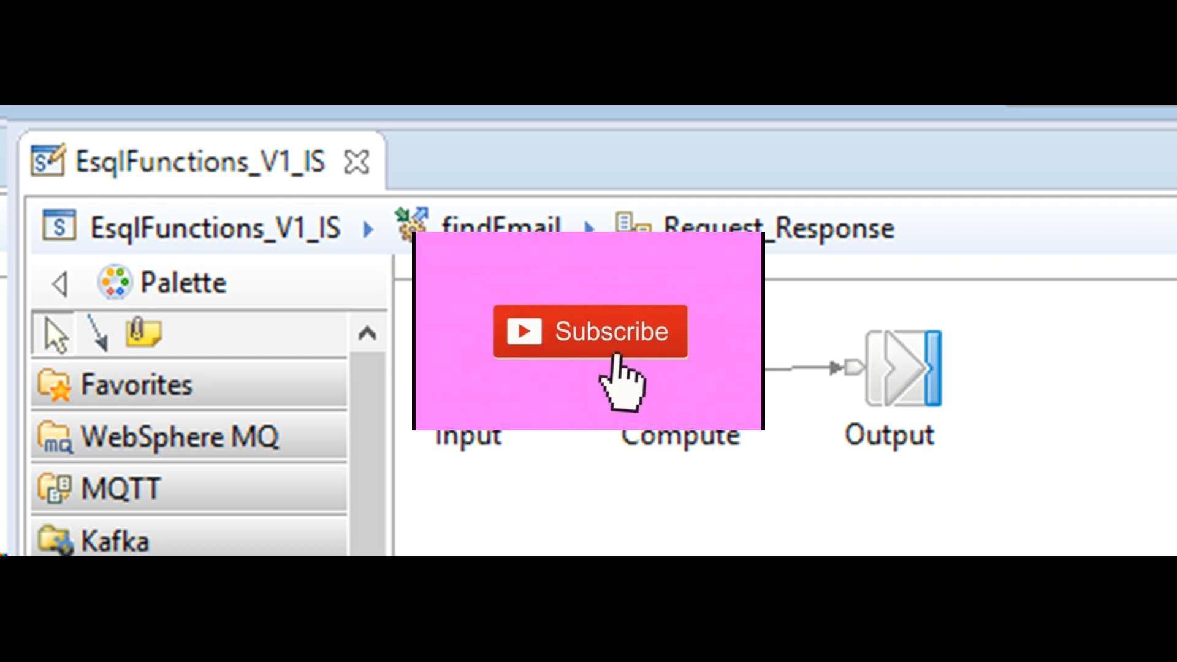
mouse_move(623, 390)
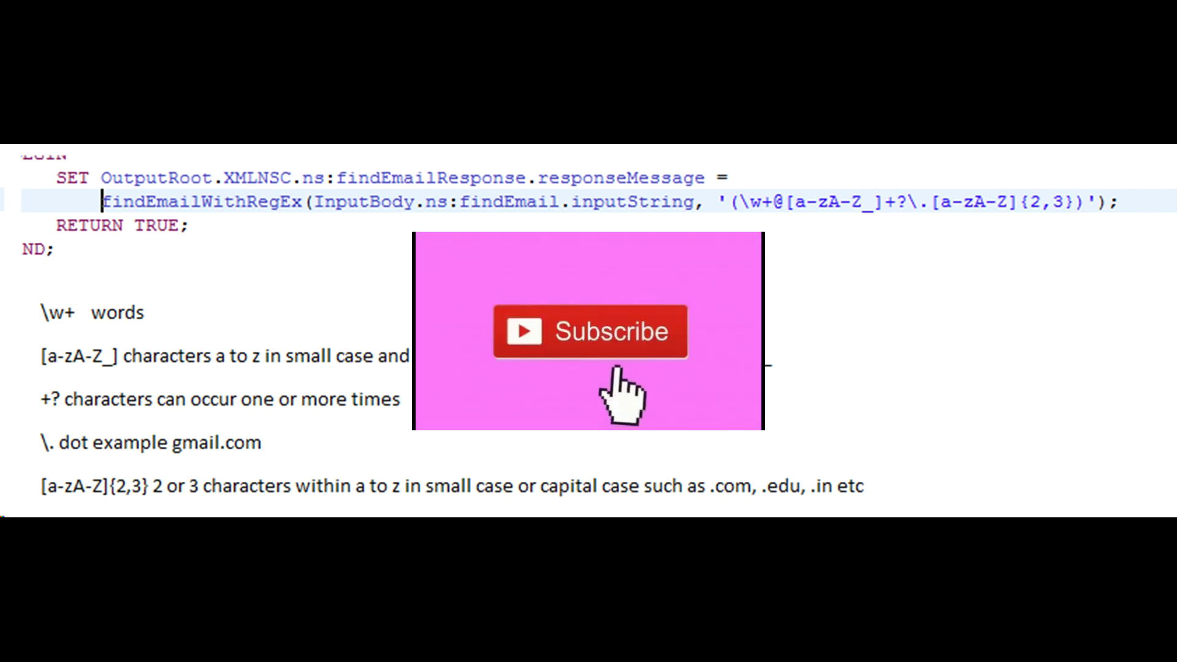
mouse_move(619, 413)
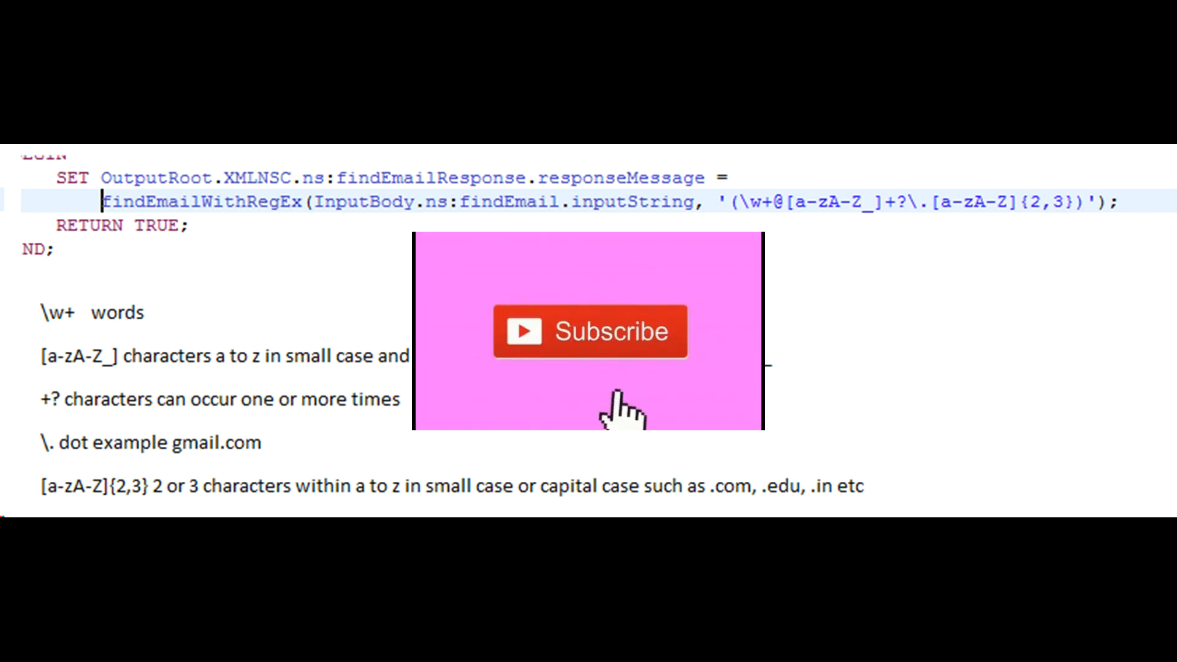